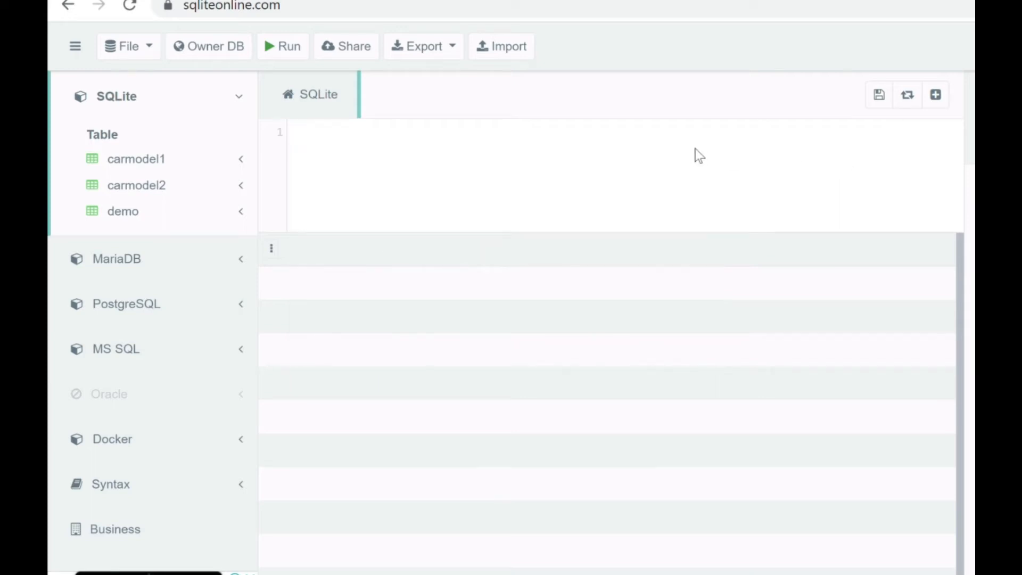
Step: Run SELECT * FROM carmodel1 to list every car row with ID, Model, Date, Model_Year and Rank
type("SELECT * FROM car")
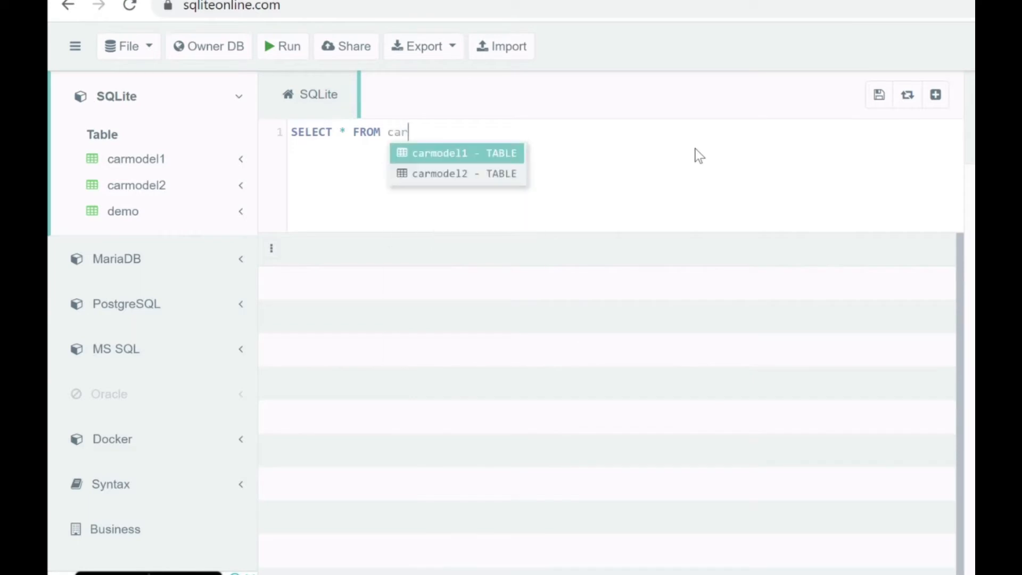
left_click(457, 153)
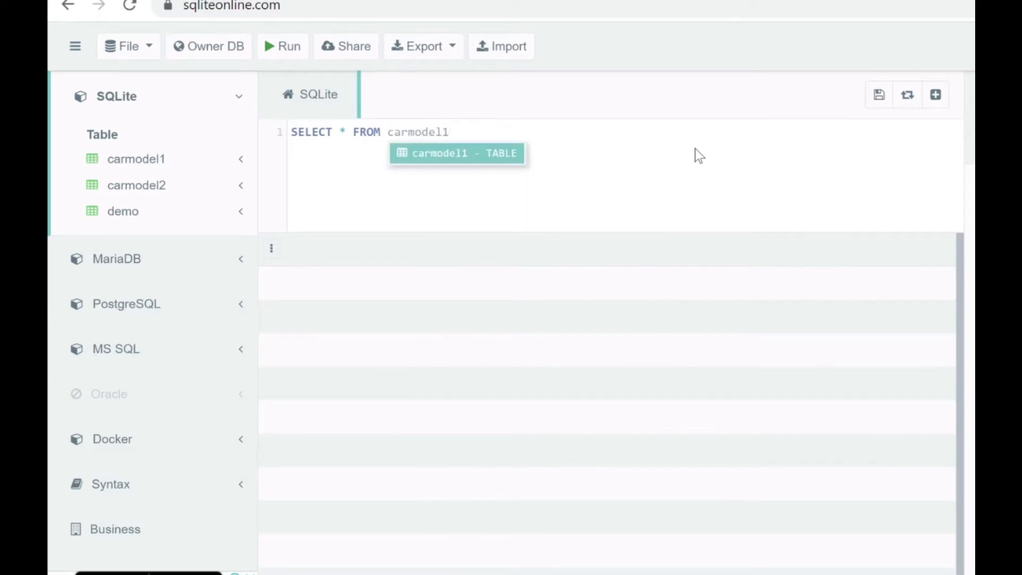
left_click(280, 45)
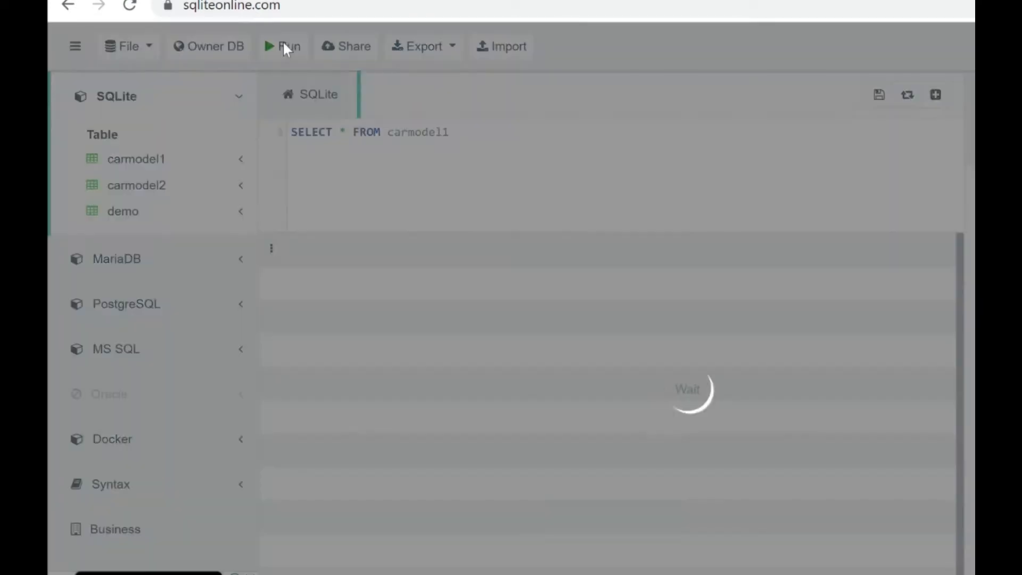
left_click(282, 46)
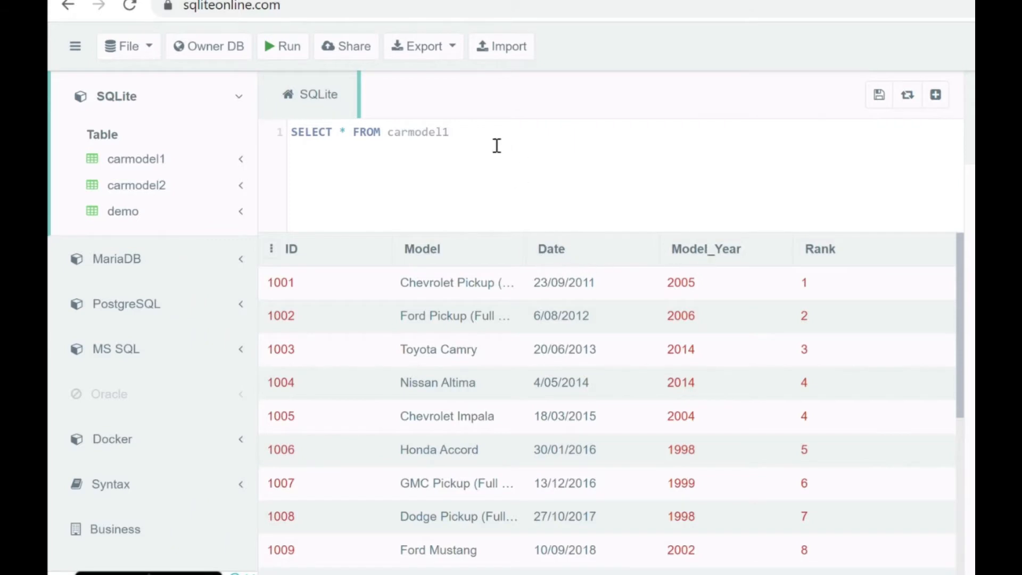
Step: Add WHERE DATE='4/05/2014' to the carmodel1 query and run it
type("WHERE")
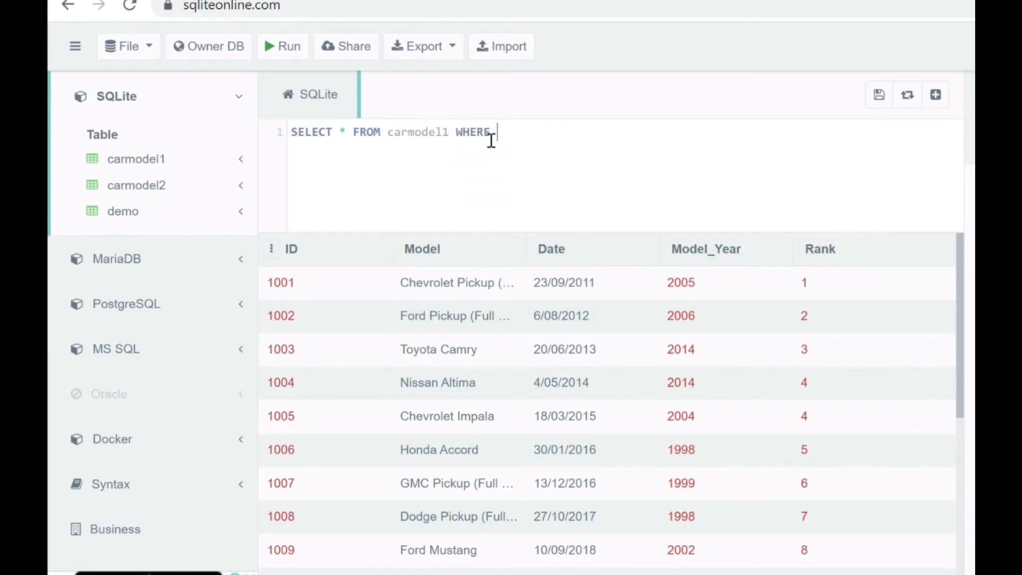
type("DATE=")
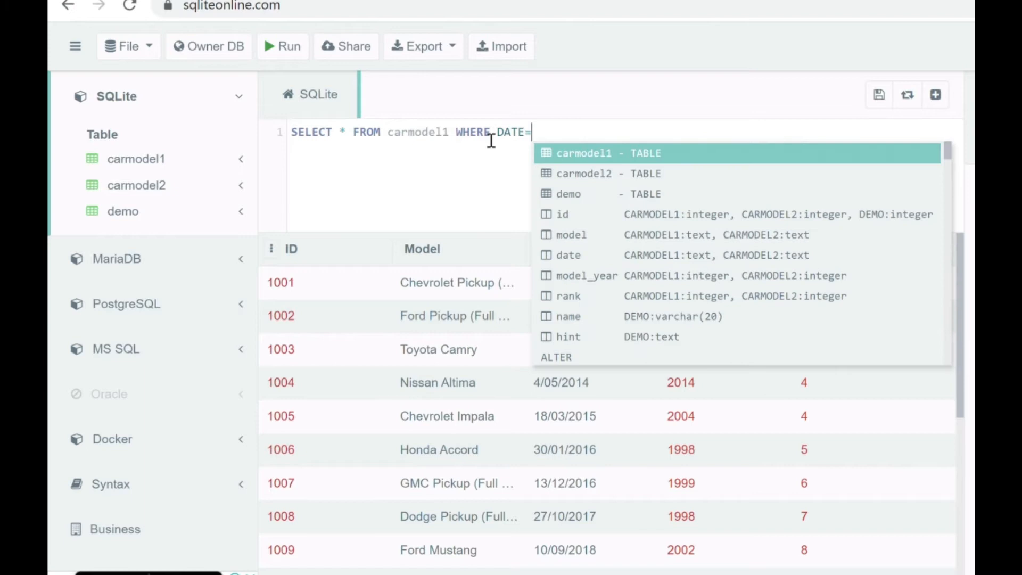
type("'")
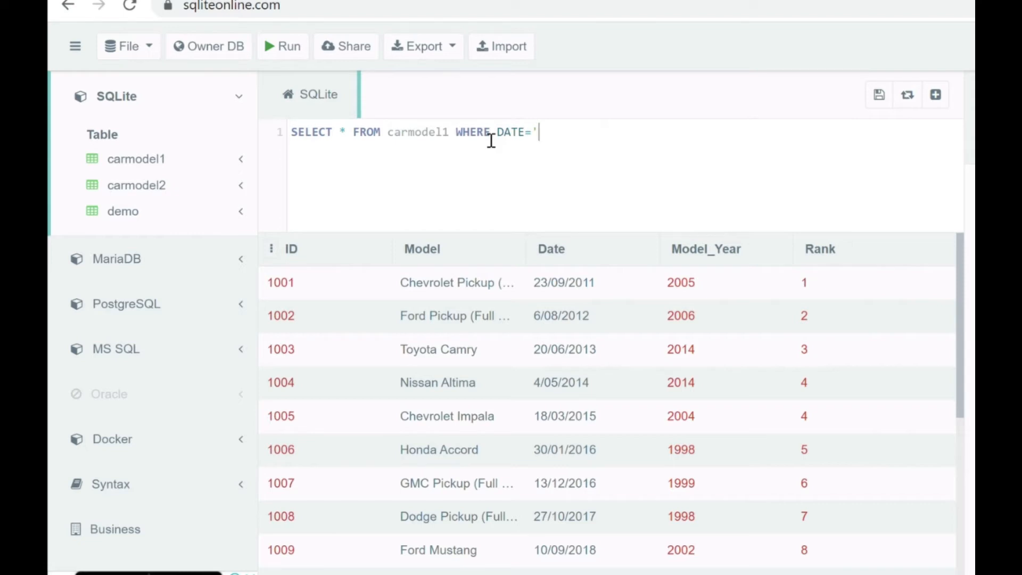
type("4/")
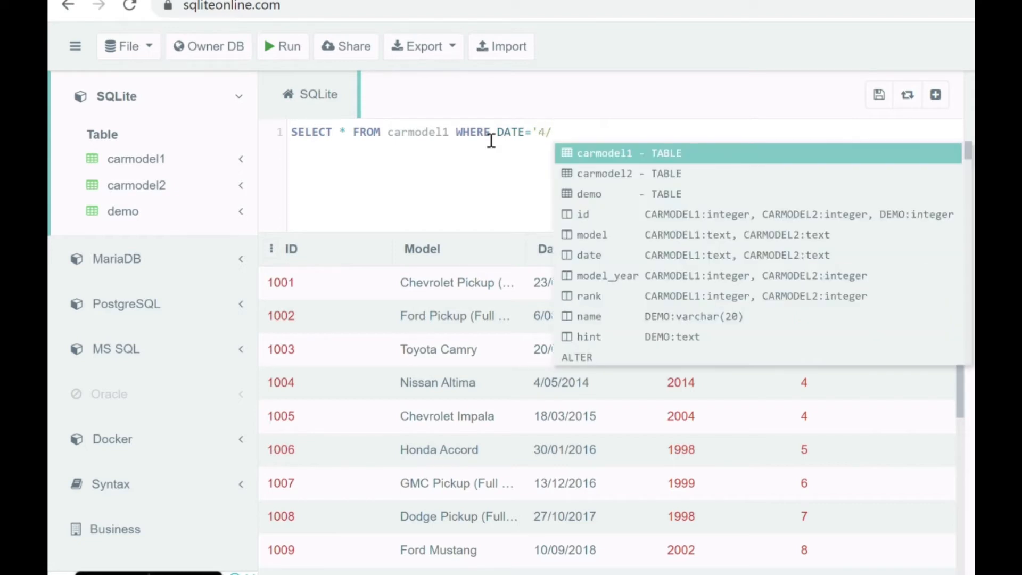
type("05/")
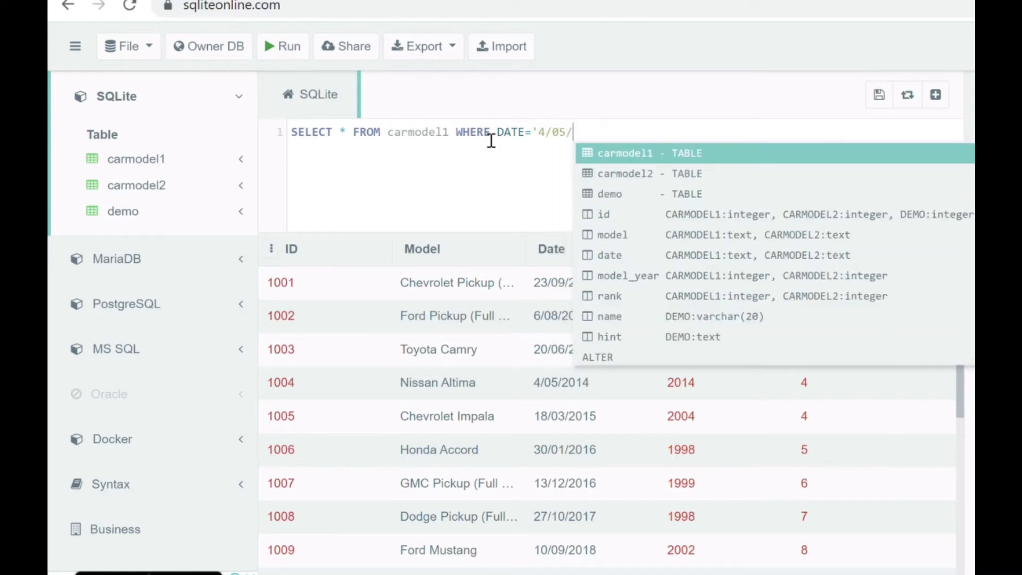
type("2014'")
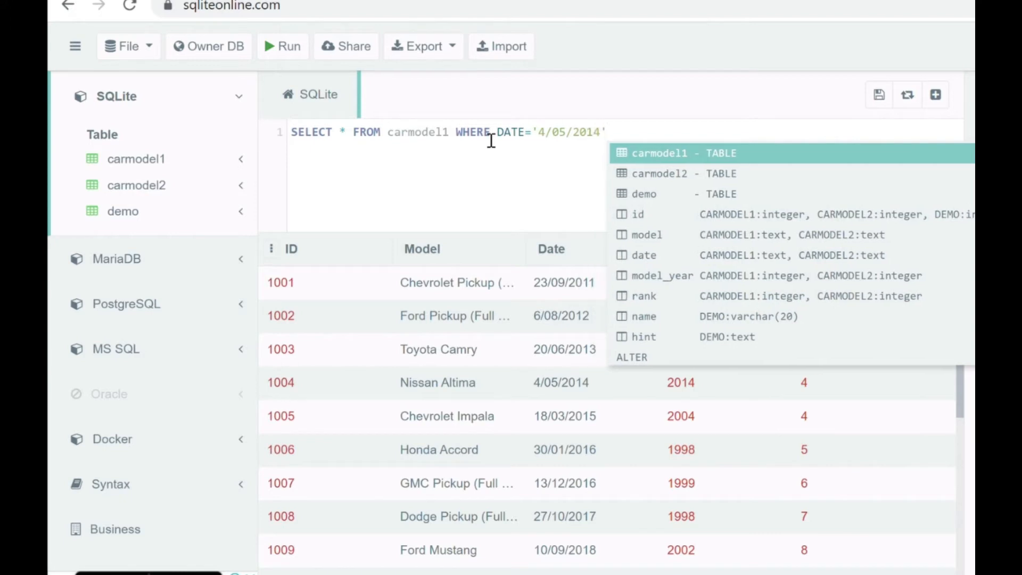
left_click(285, 47)
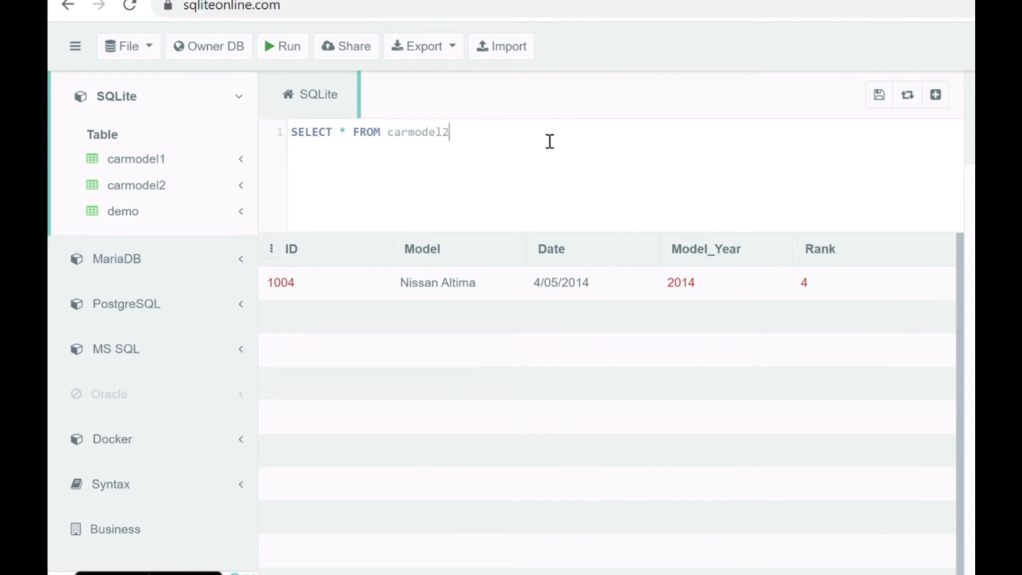
Step: Run the full carmodel2 and carmodel1 queries to compare their date formats
left_click(283, 46)
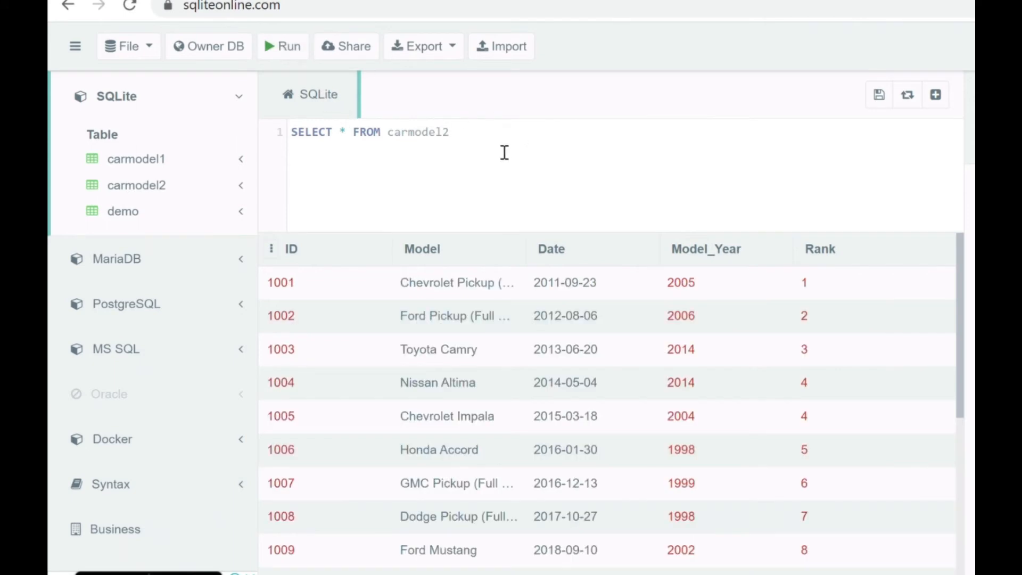
mouse_move(494, 217)
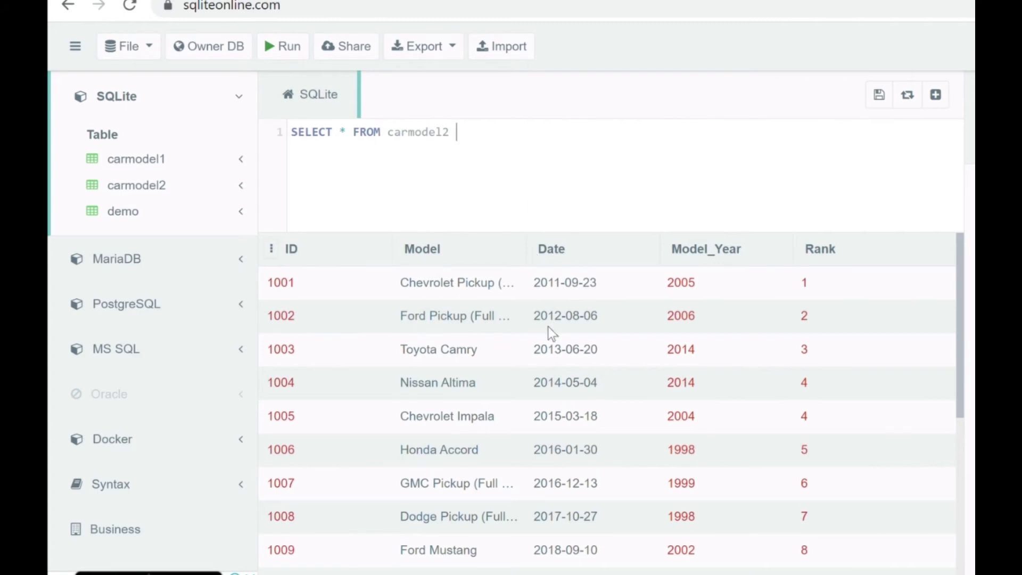
mouse_move(480, 145)
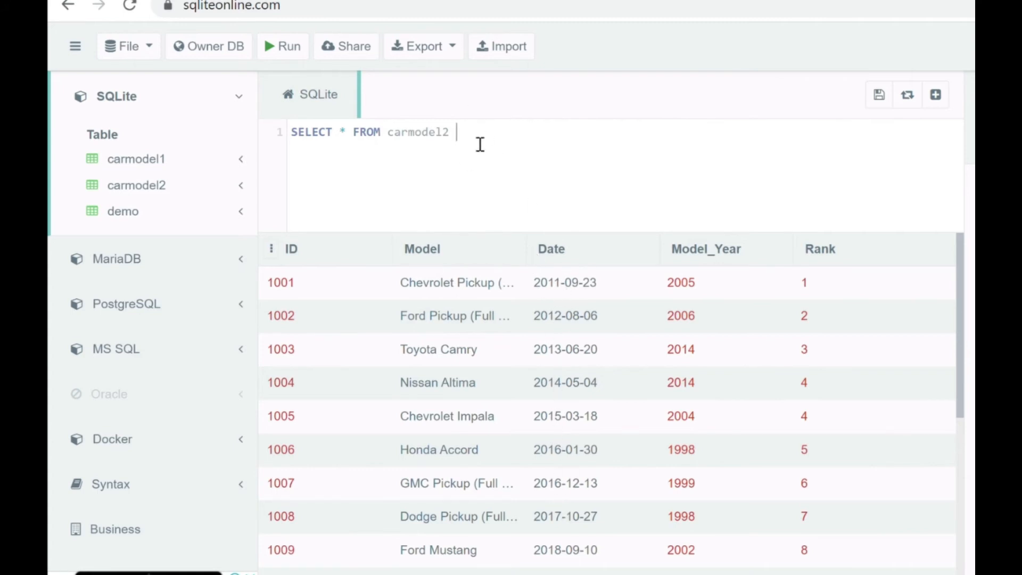
key("Backspace")
type("1")
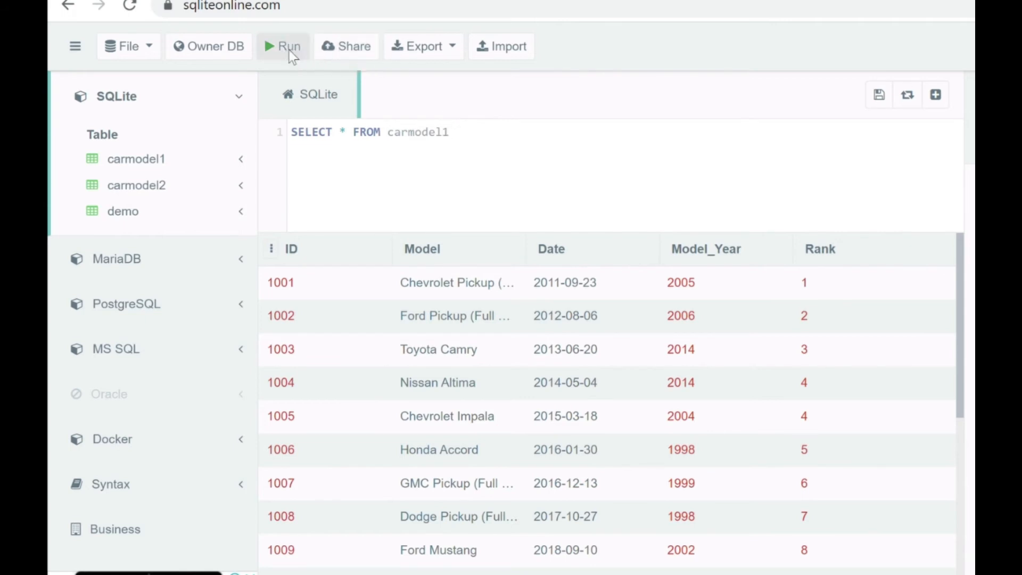
left_click(283, 46)
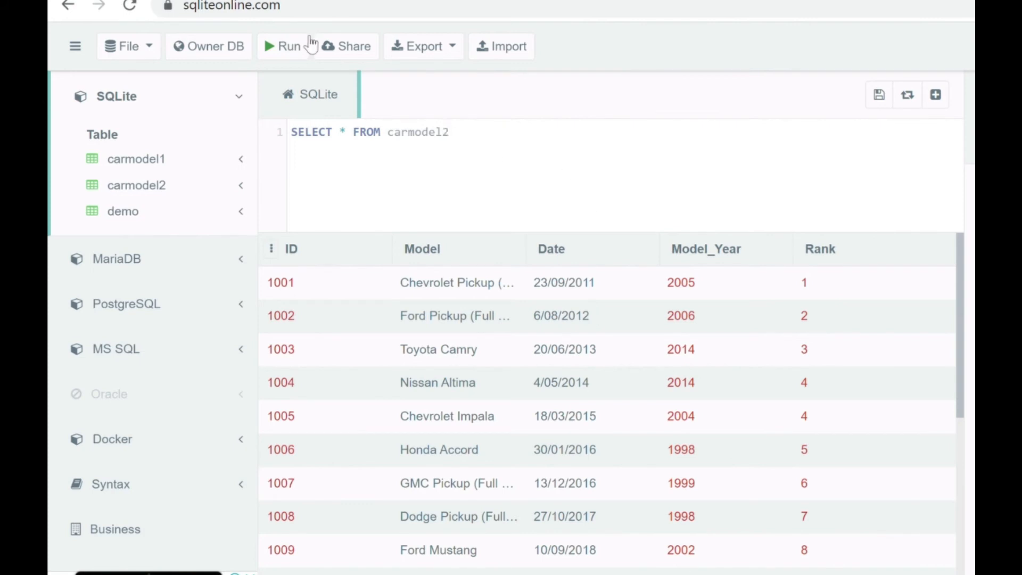
left_click(284, 46)
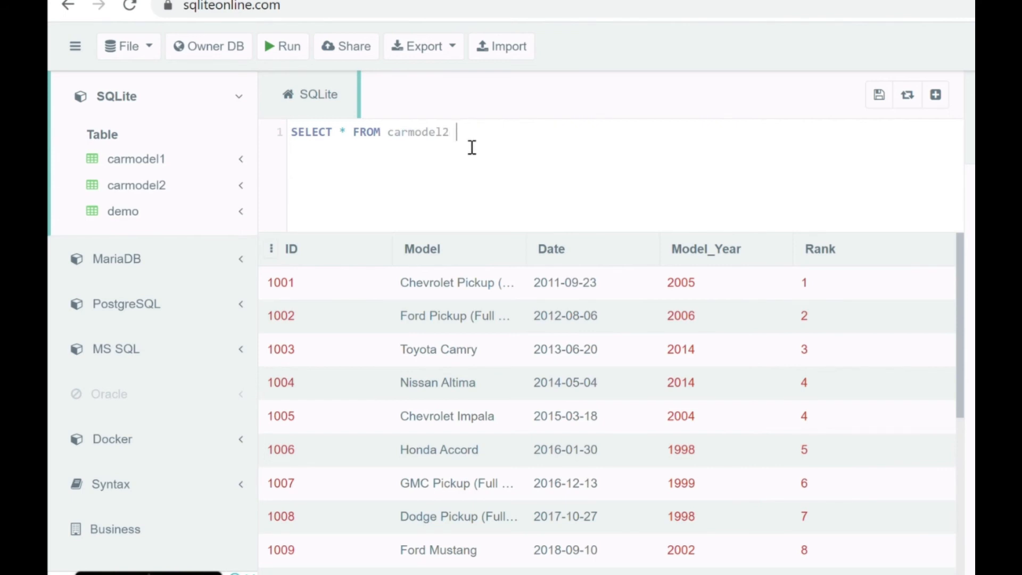
Step: Add WHERE DATE='2014-05-04' to the carmodel2 query and run it
type("WHERE dta")
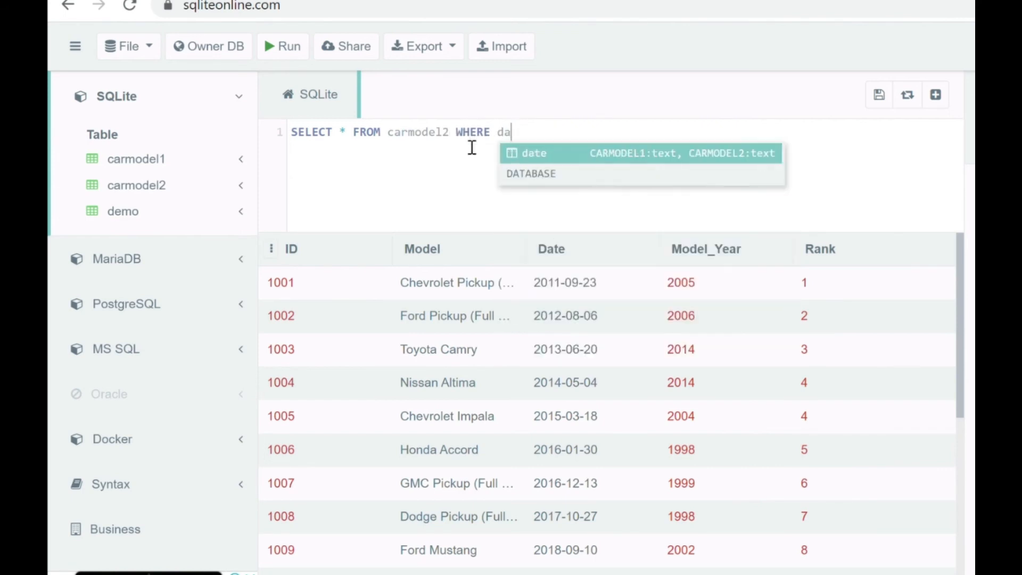
type("TE=")
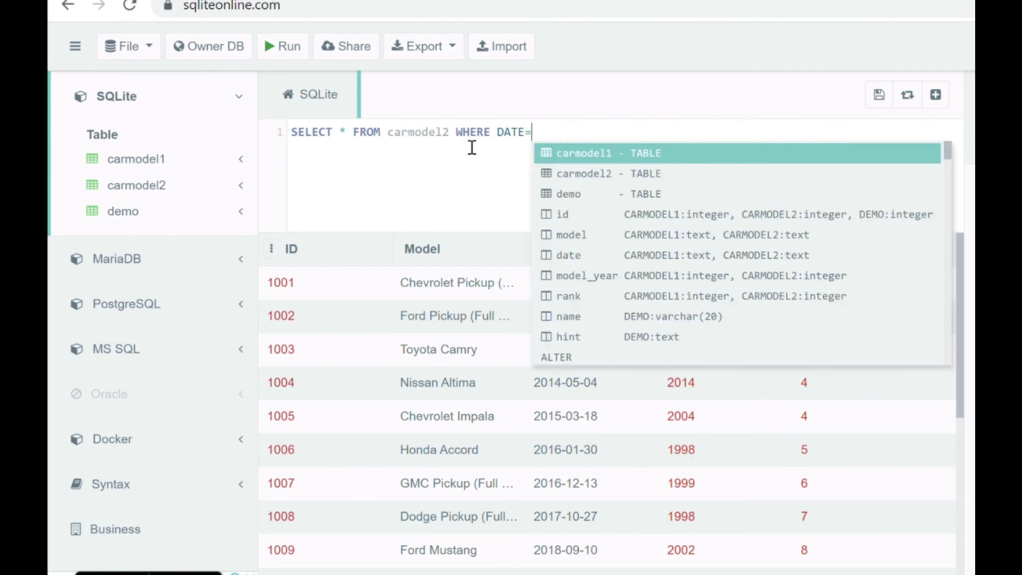
type("'201")
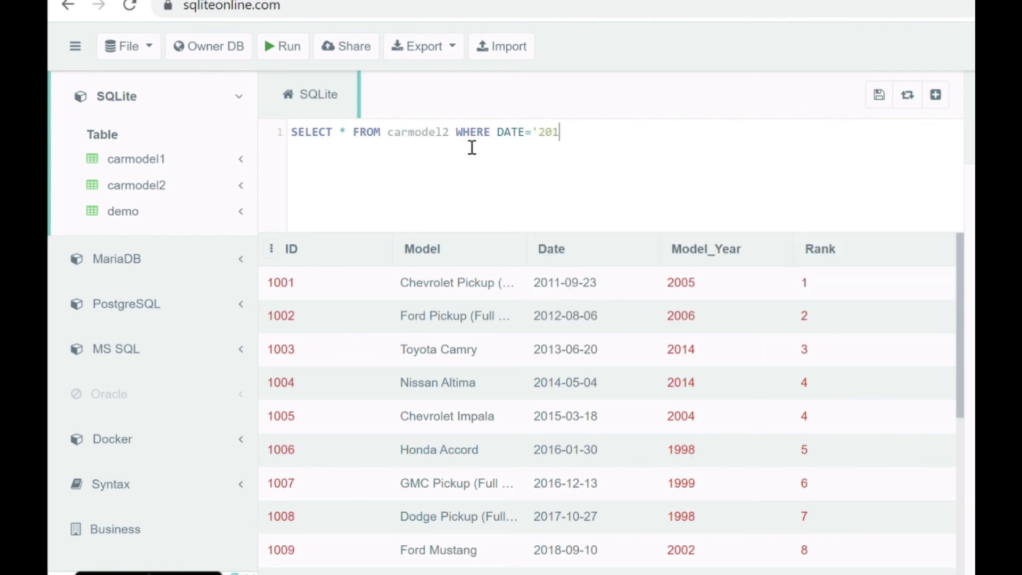
type("4-0")
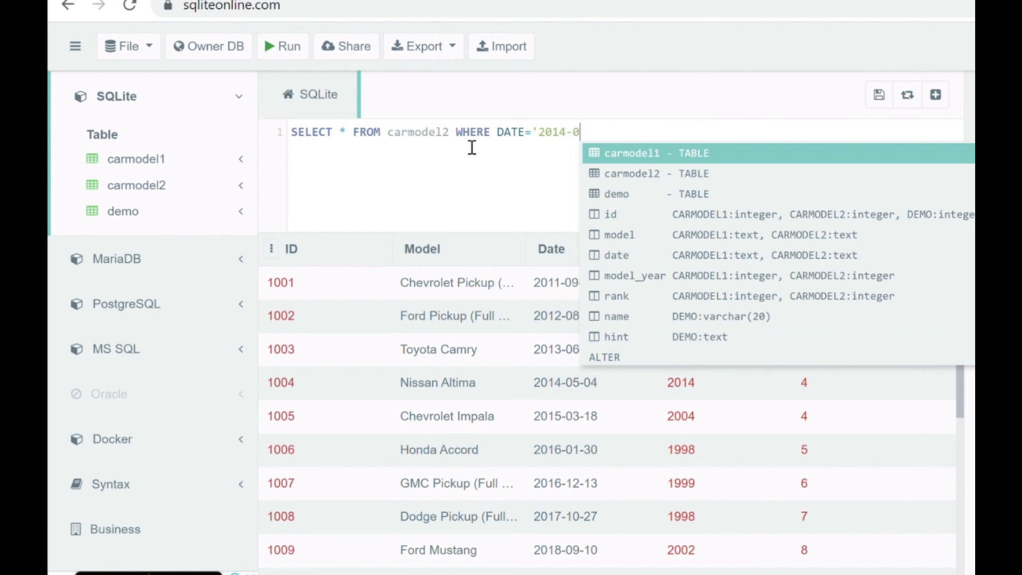
type("5-04")
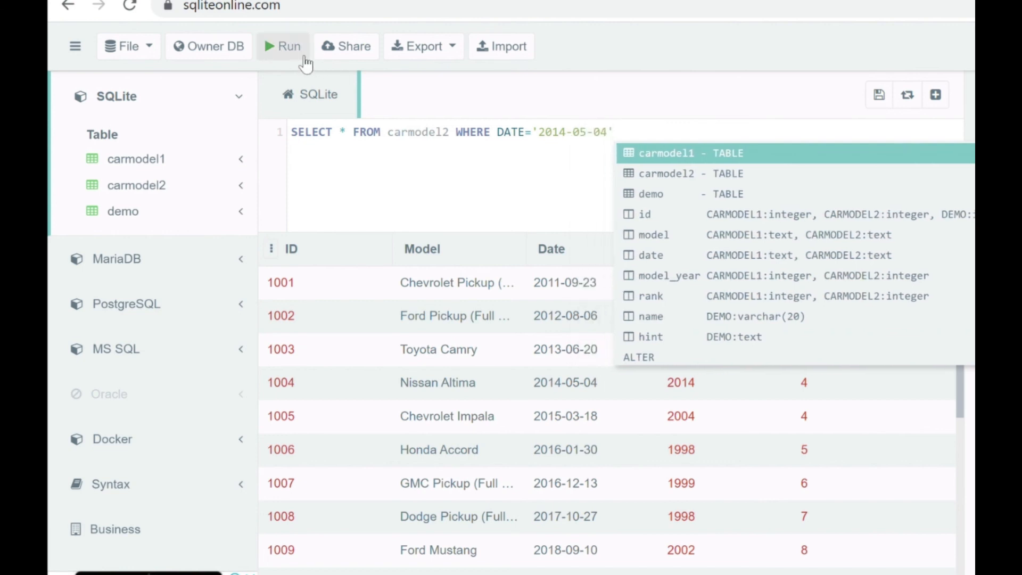
left_click(283, 46)
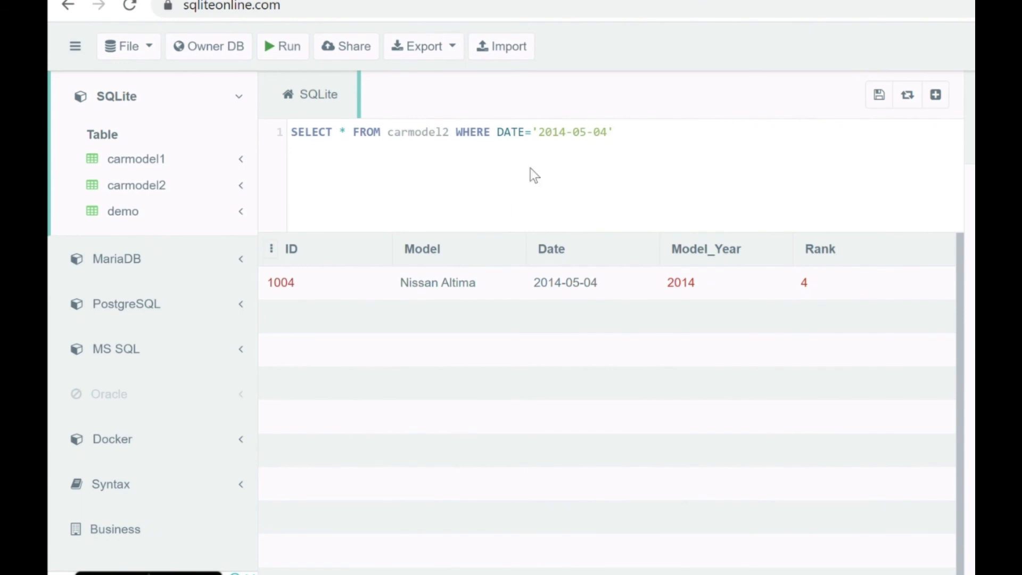